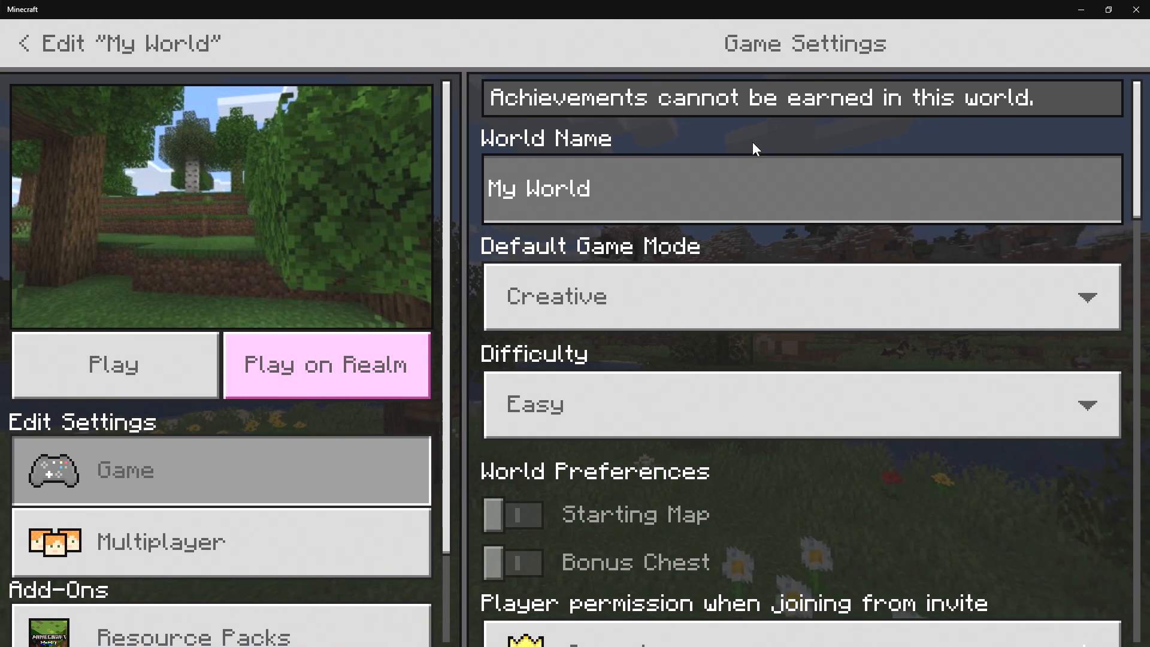
- Start playing 'My World' from the Edit World screen, loading in over grassy hills
left_click(114, 364)
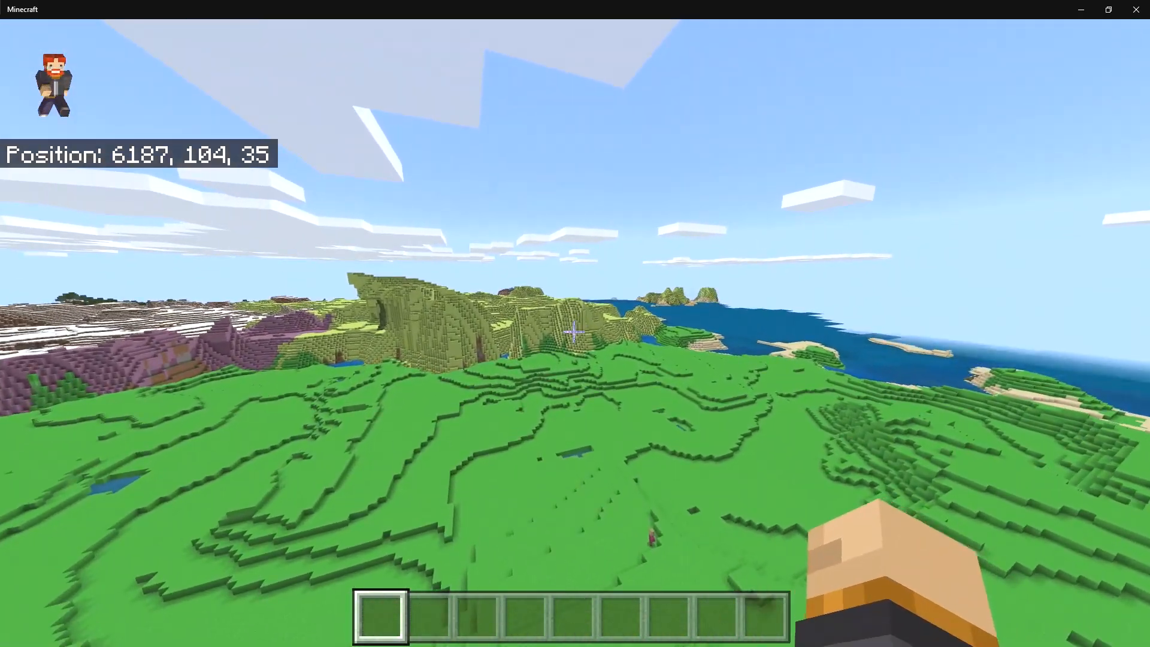
- Fly forward over the green hills onto the pink biome and bring up the creative inventory
key("w")
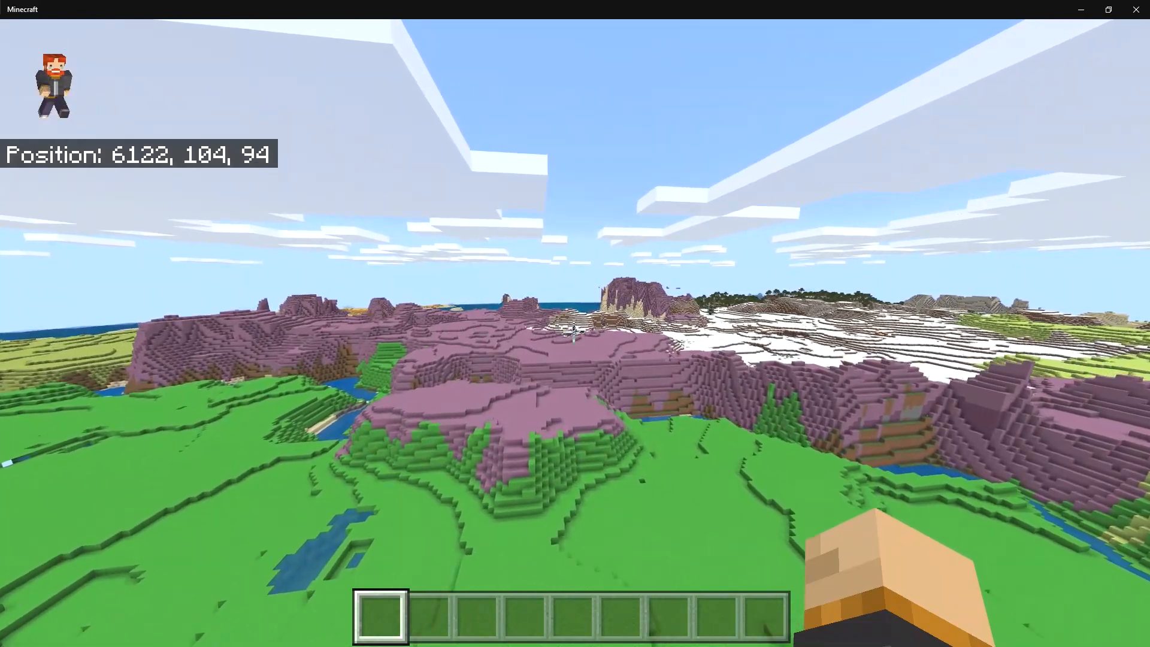
key("w")
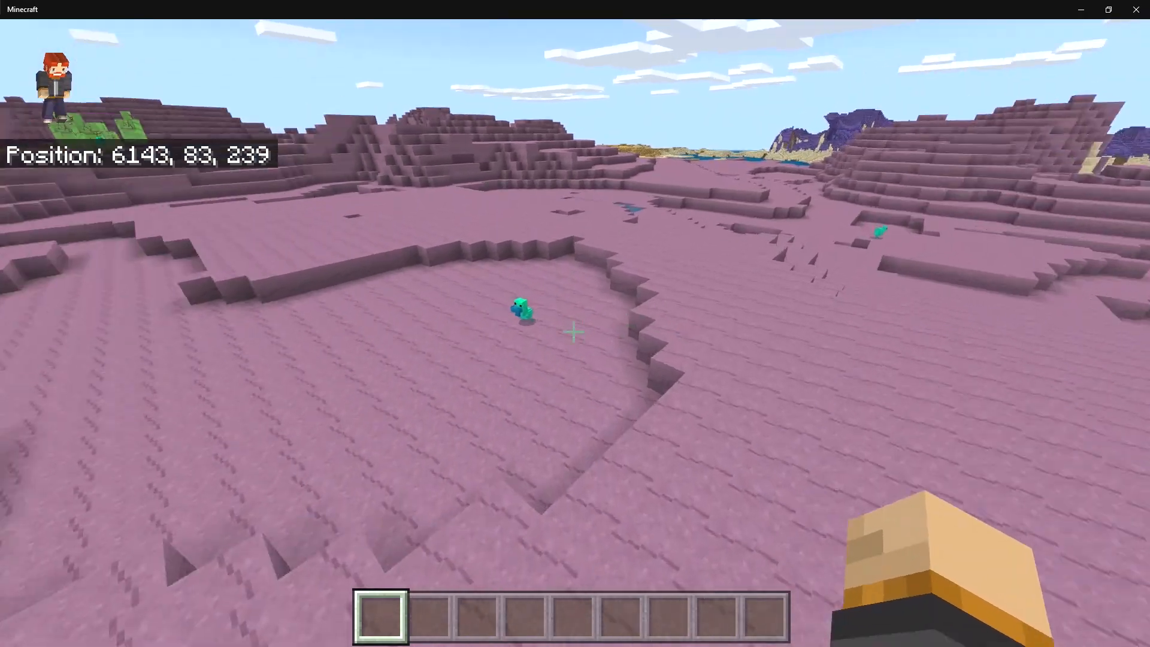
key("w")
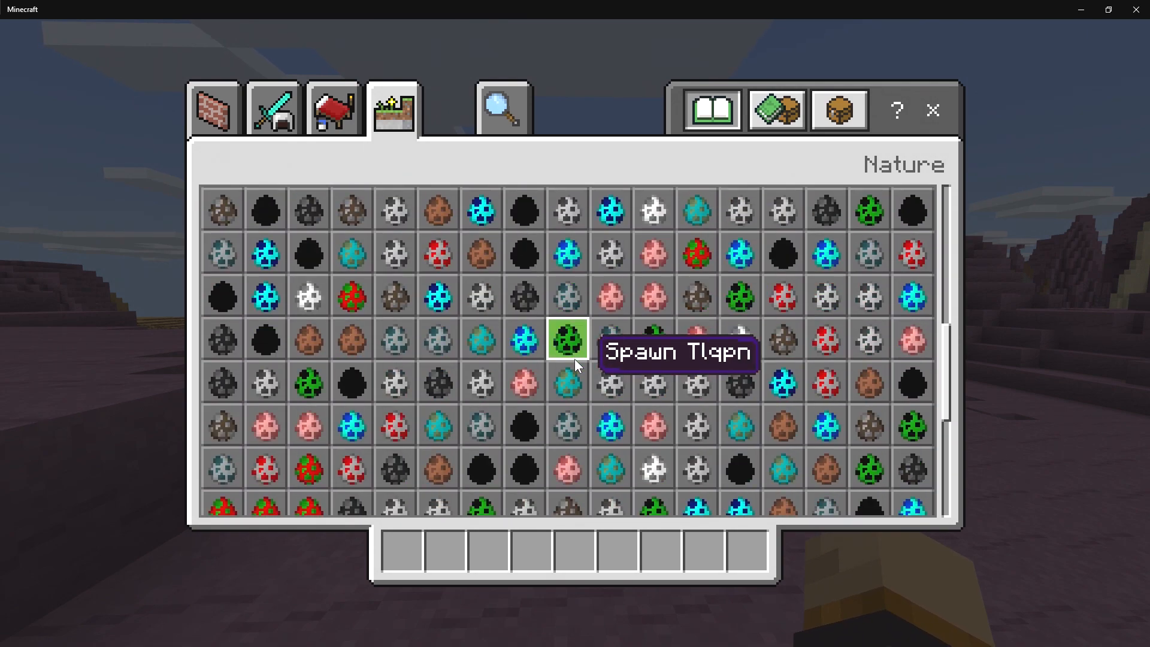
- Take two custom ore block stacks from Construction into the hotbar and place a short pillar
scroll("down", 3)
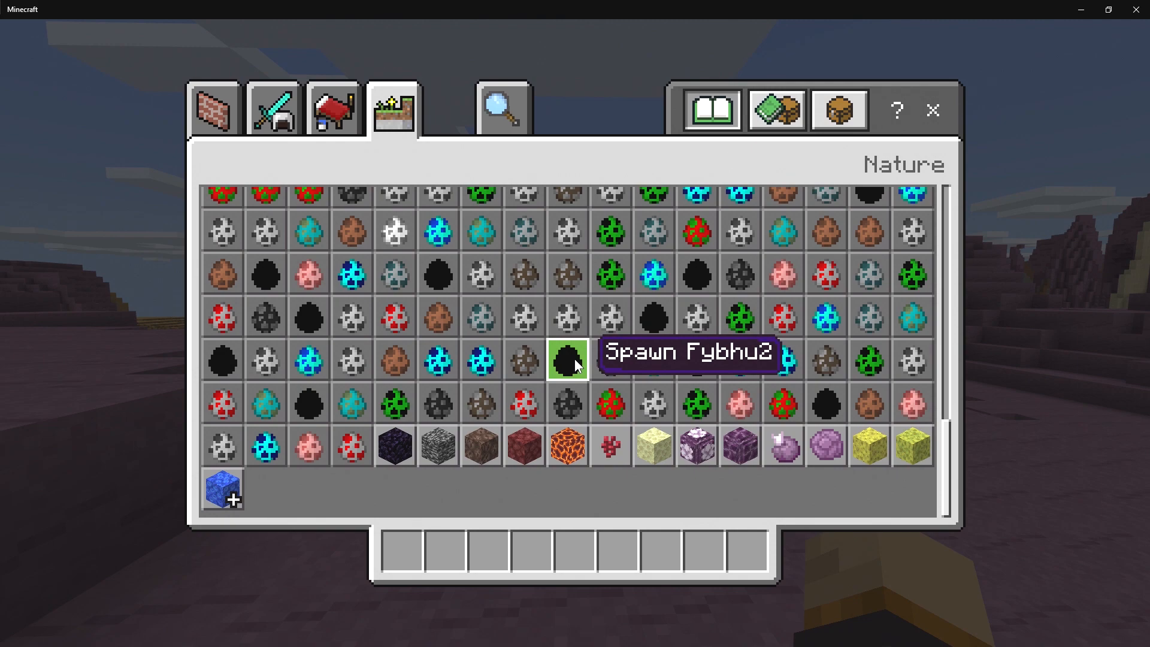
scroll("down", 3)
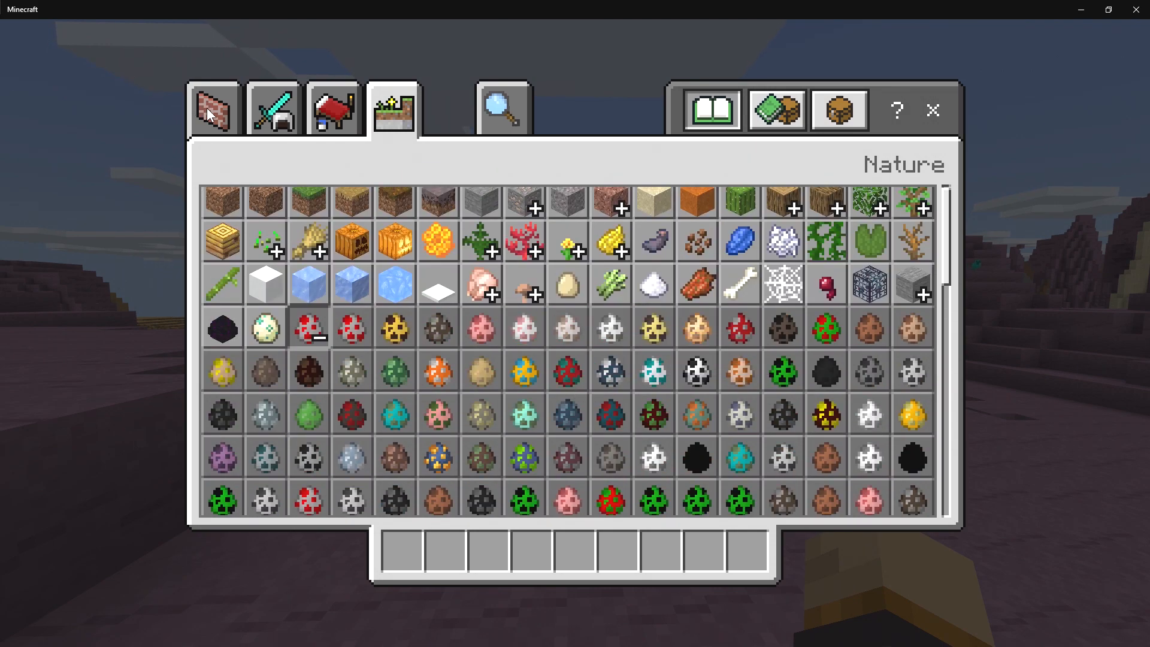
left_click(212, 108)
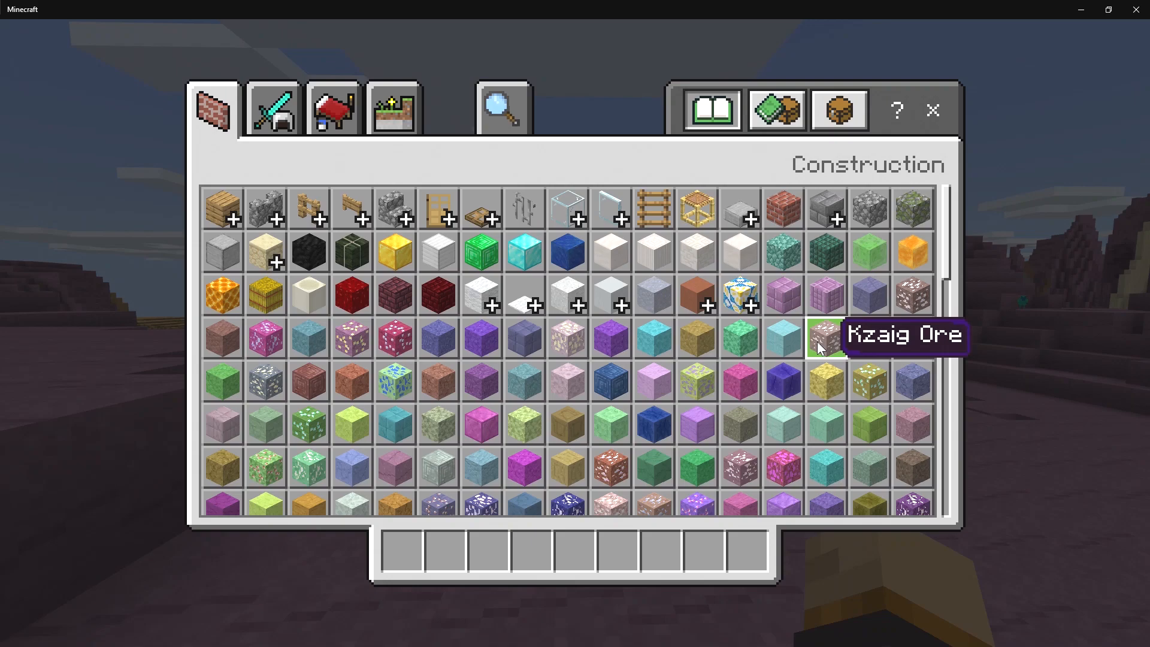
mouse_move(822, 385)
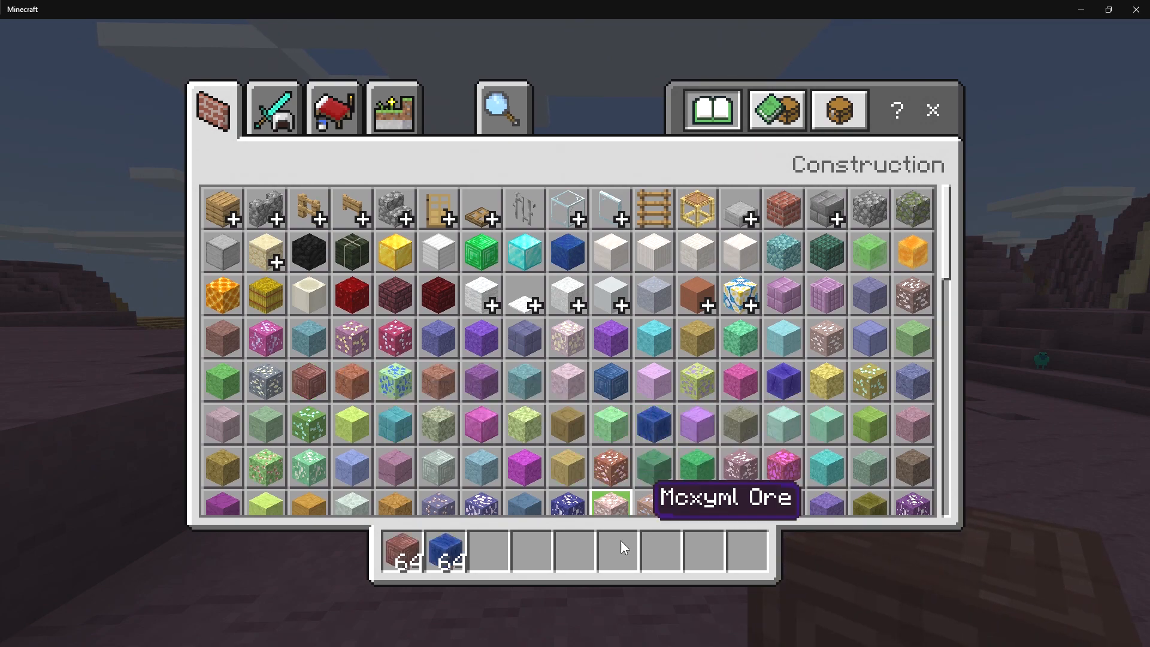
key("Escape")
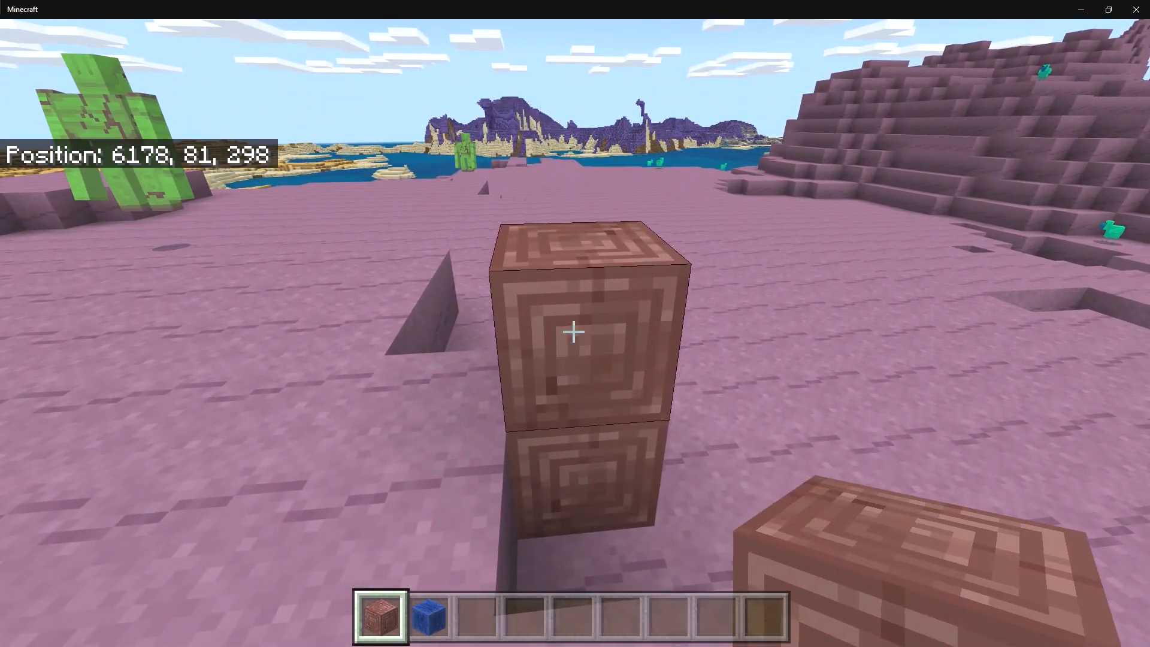
- Break the placed pillar and fly across the ocean to the violet biome, picking its purple block
left_click(572, 331)
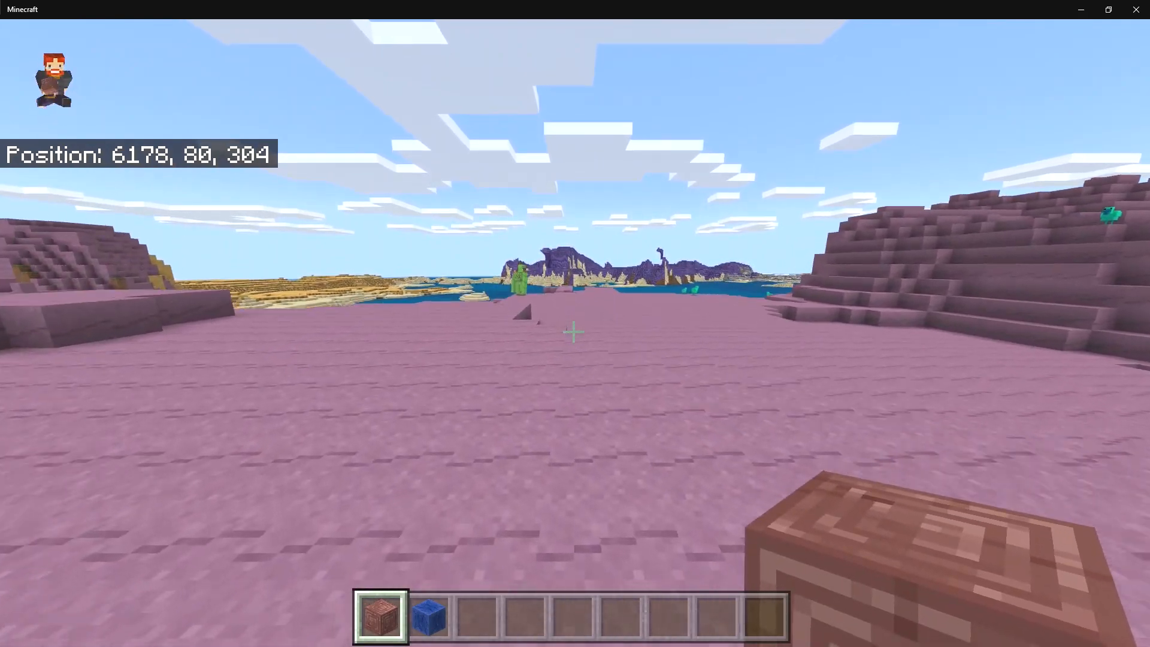
key("w")
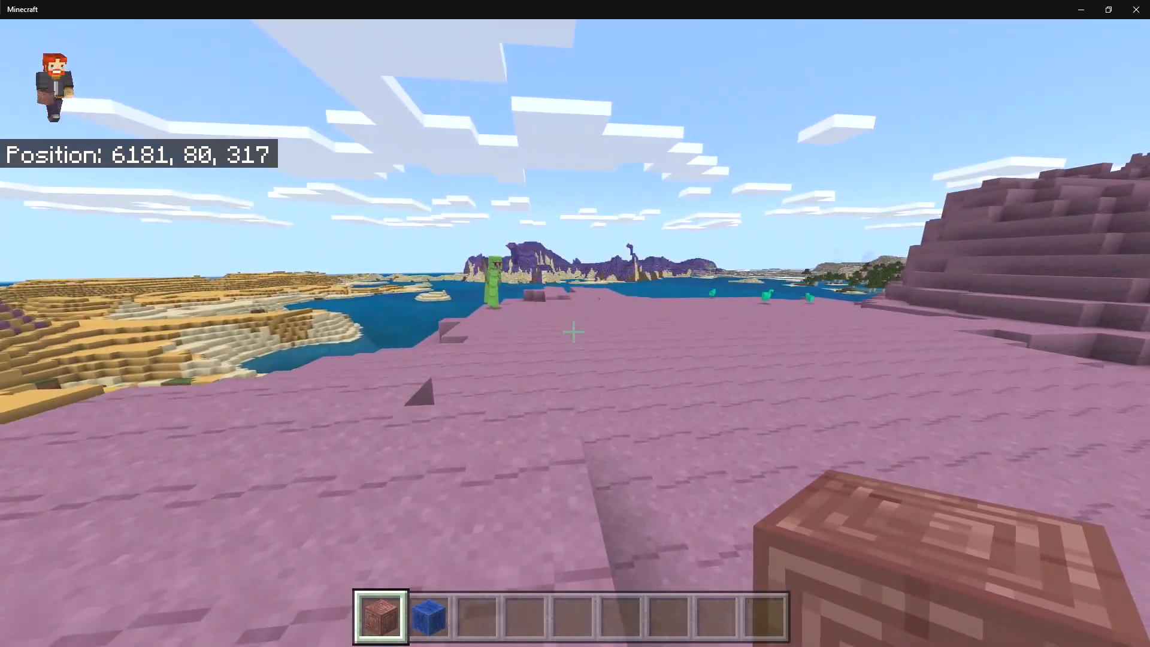
key("w")
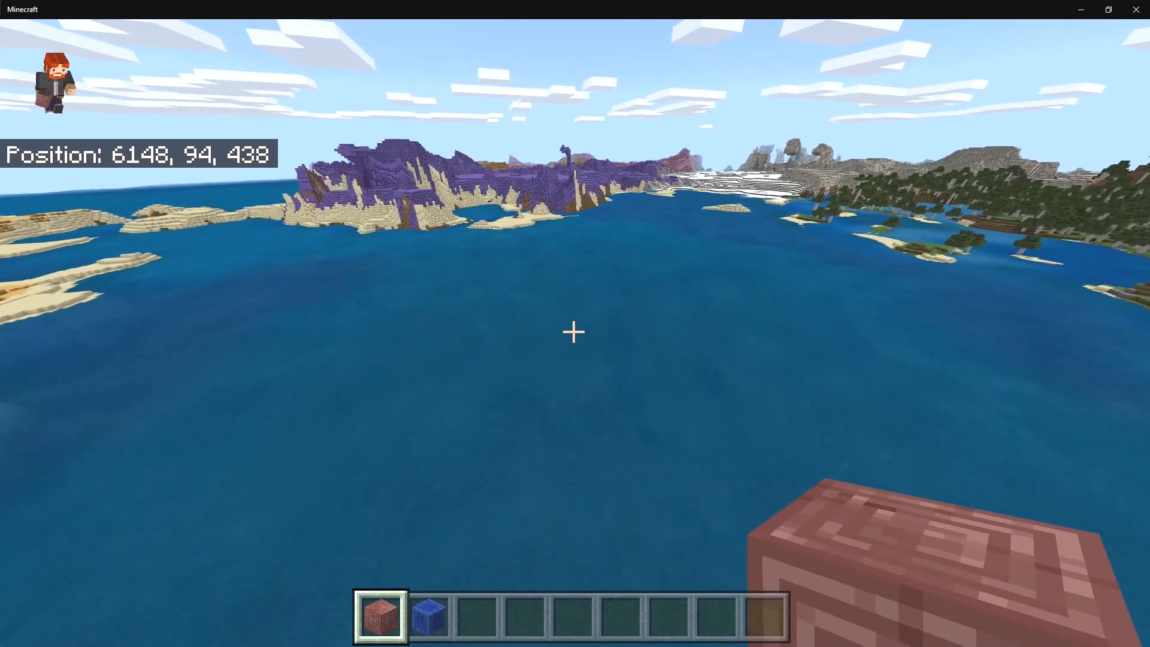
key("w")
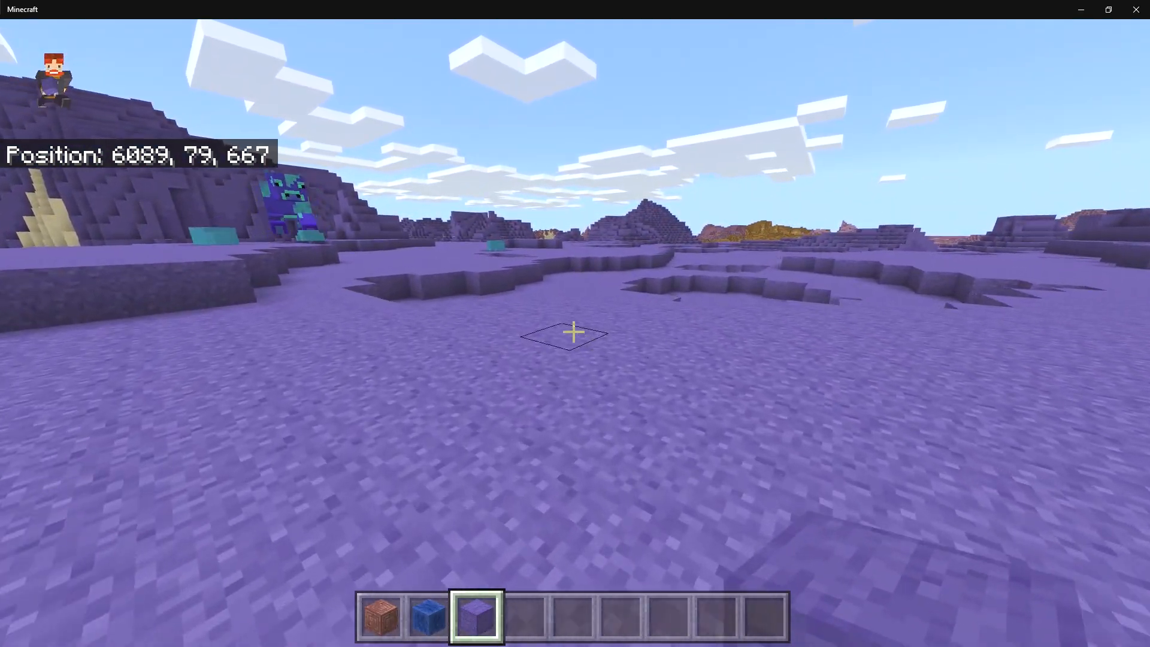
- Pick the orange biome block into slot four and fly on above grassland and lakes
key("w")
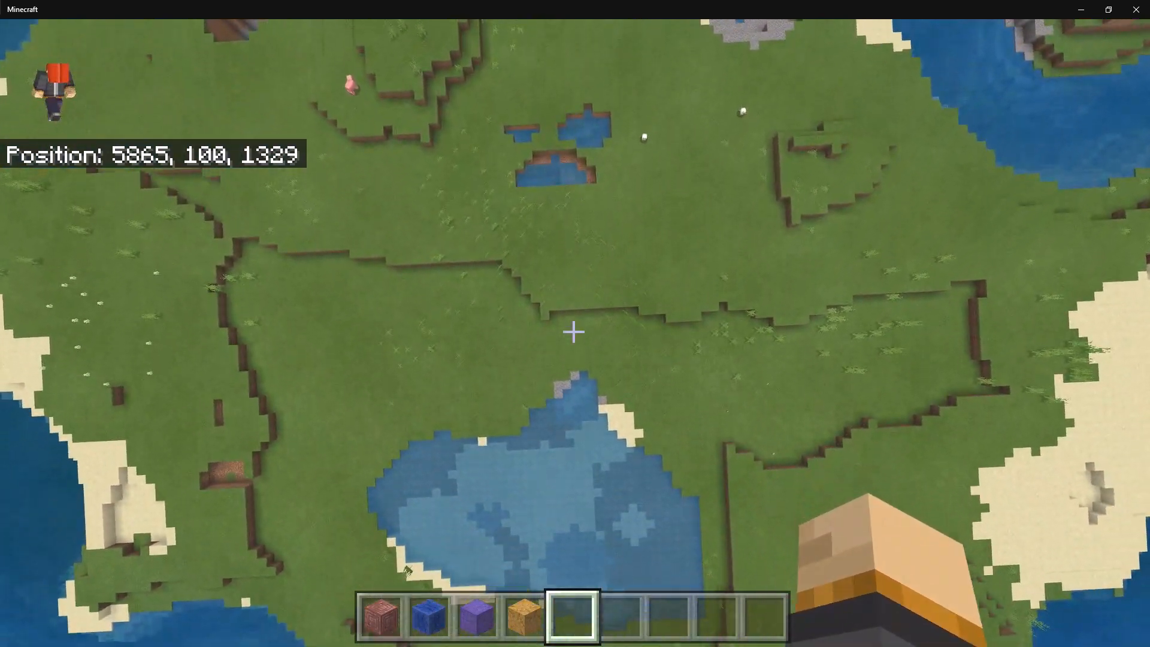
- Fly over the magenta biome collecting its block, a spawn egg and a yellow block, reaching the snow
key("w")
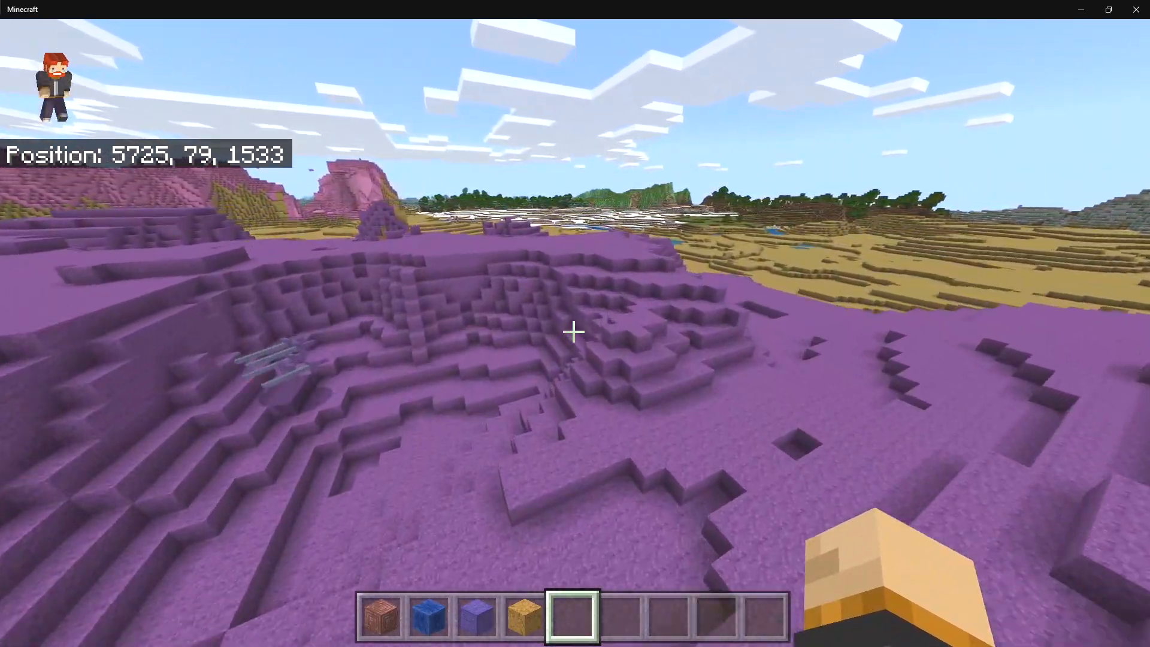
key("w")
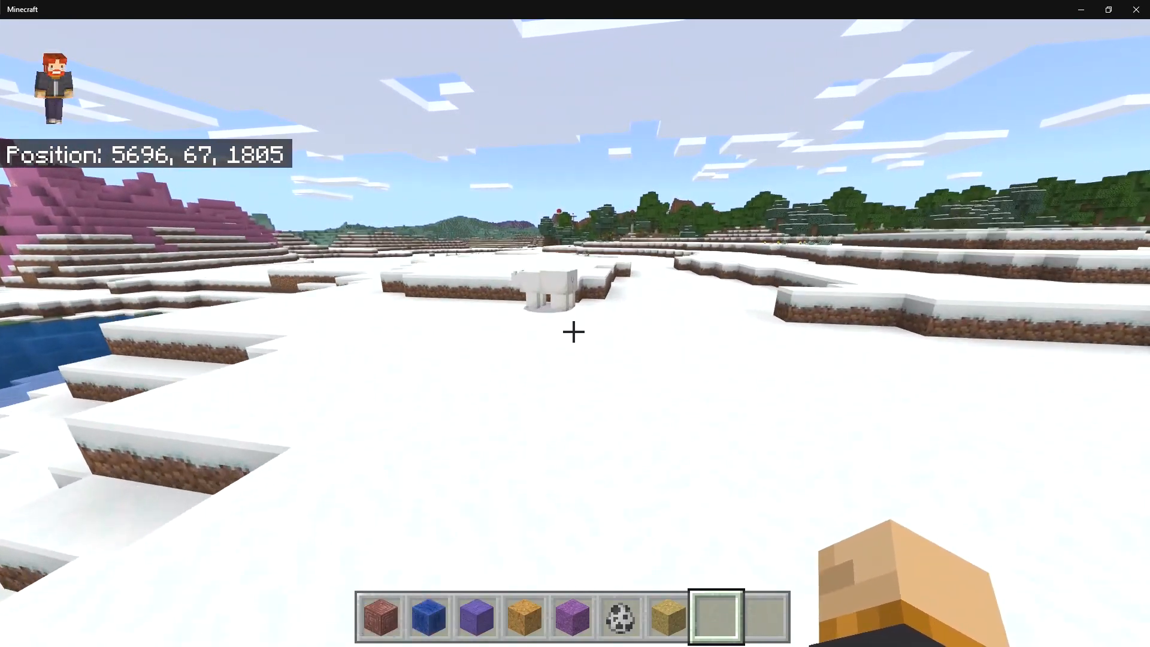
- Fly over forest and red-mushroom hills to the pale biome and spawn the blue custom mob
key("w")
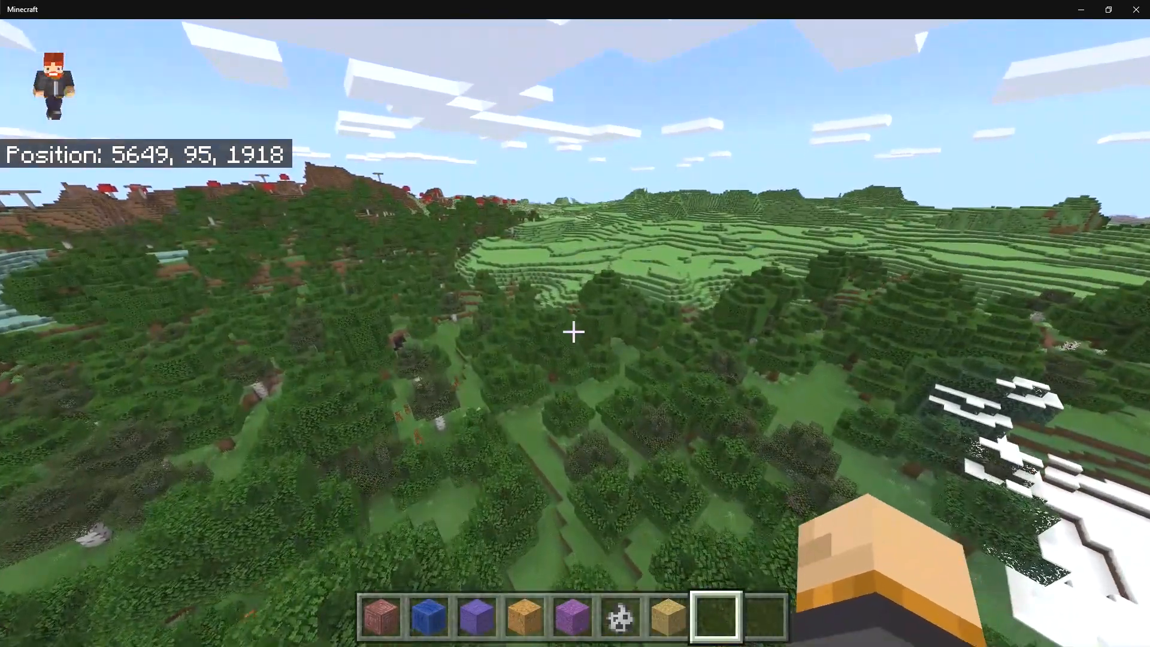
key("w")
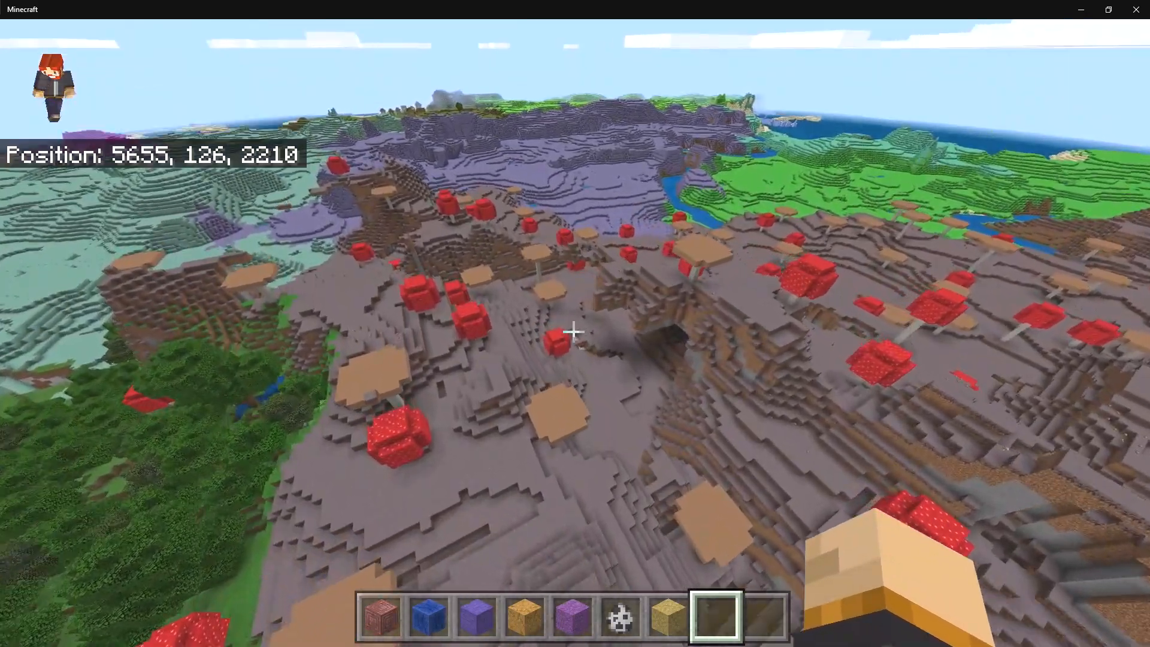
key("w")
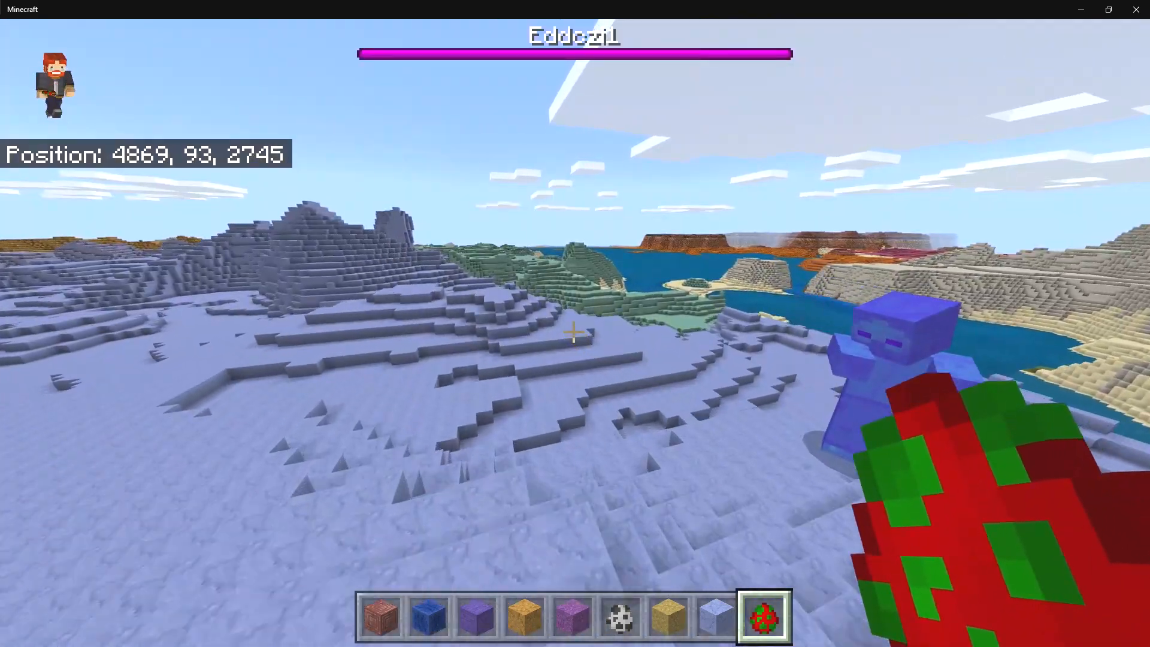
mouse_move(575, 331)
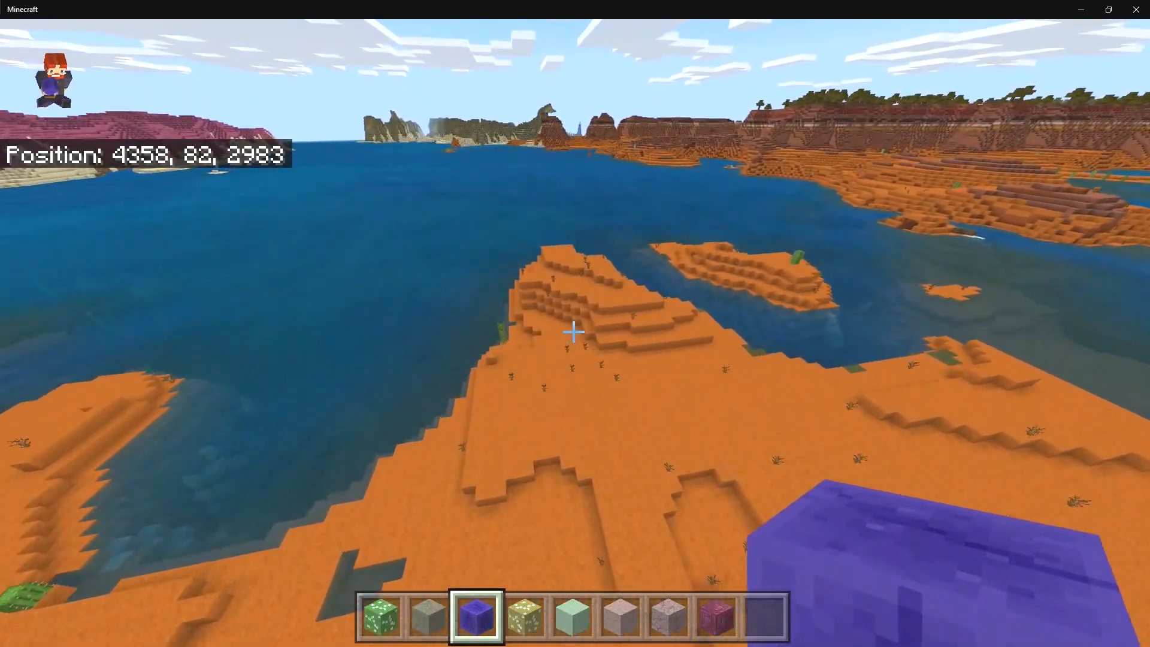
- With a new set of custom blocks in the hotbar, fly out over the orange badlands coast
key("w")
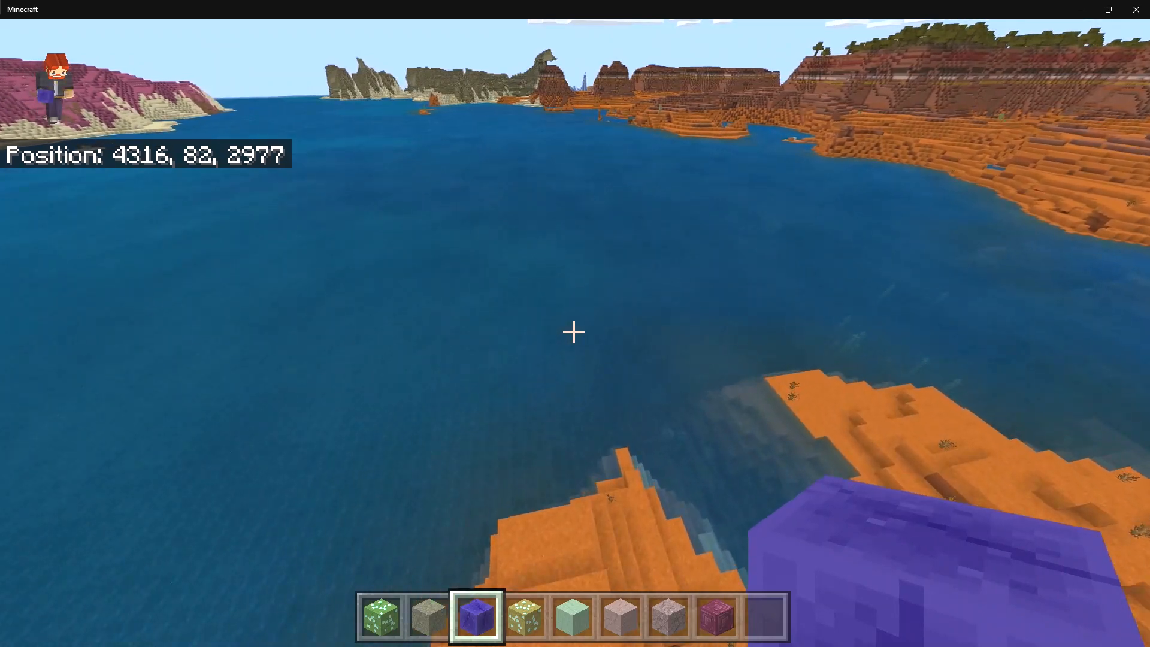